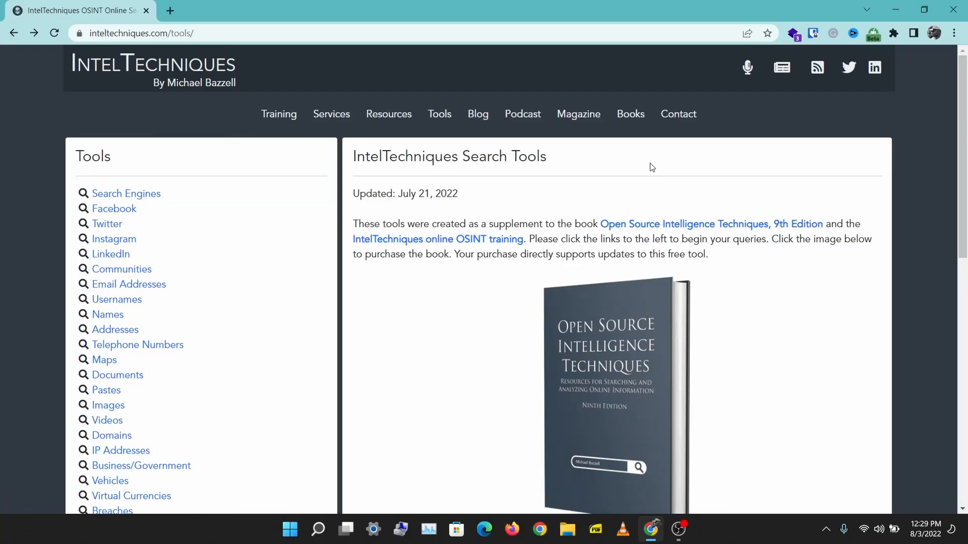
mouse_move(462, 319)
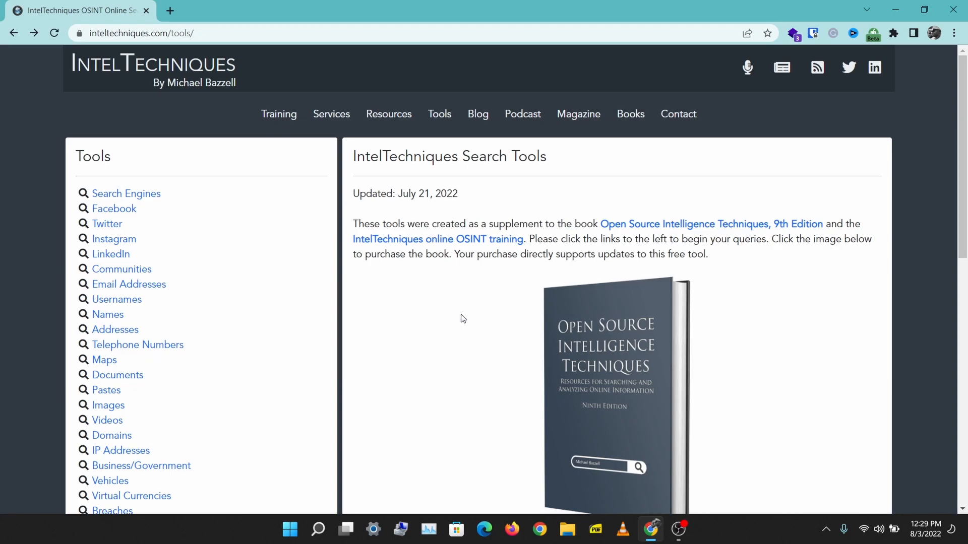
mouse_move(108, 71)
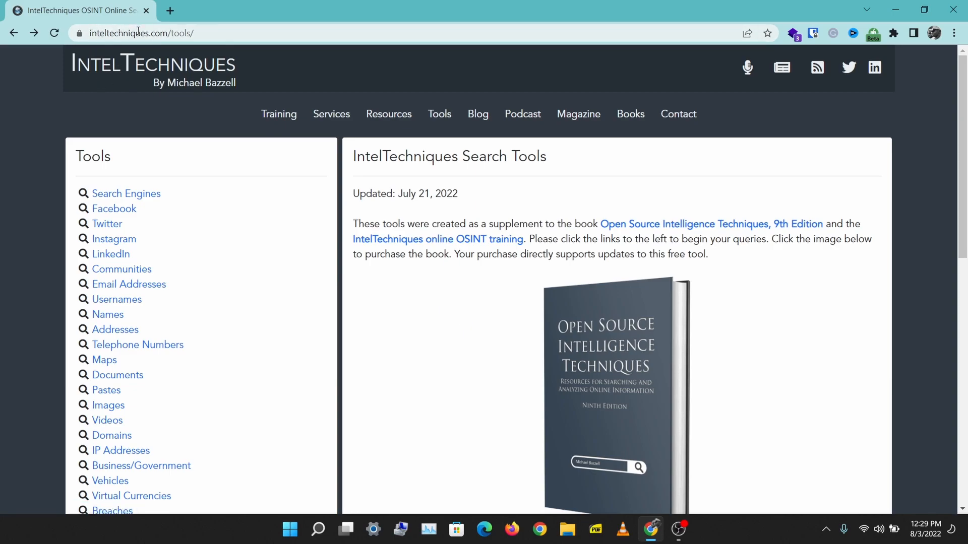
mouse_move(204, 133)
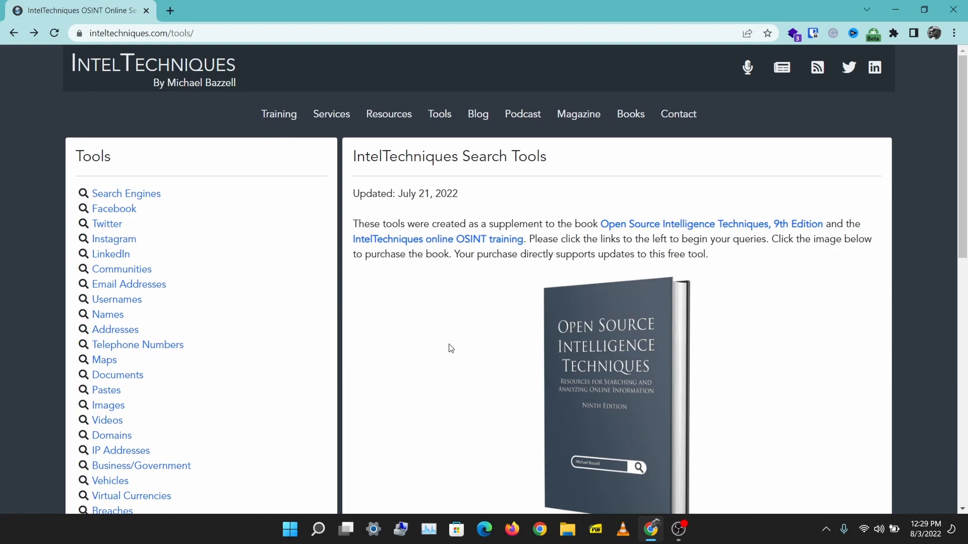
mouse_move(166, 225)
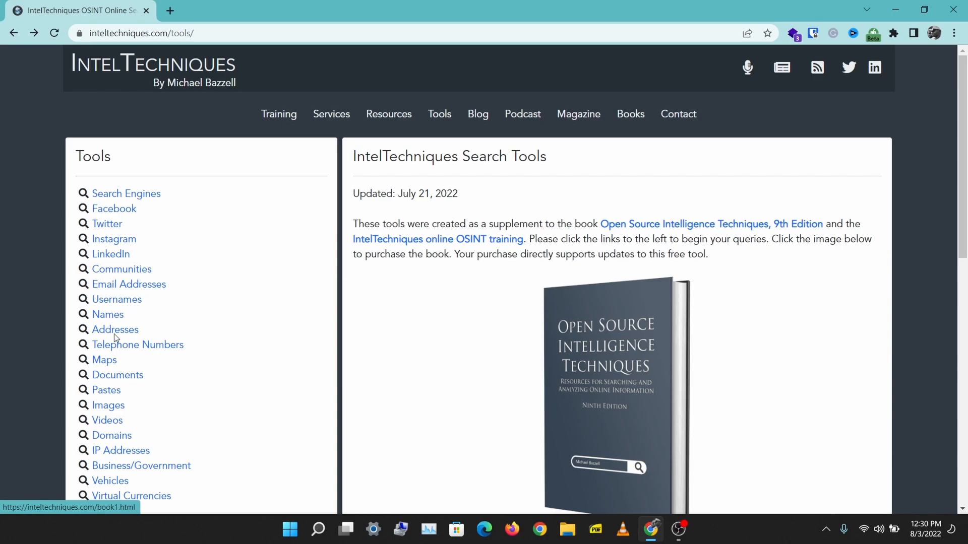
- Fill every domain lookup field in the Domains tool with hailbytes.com
click(112, 435)
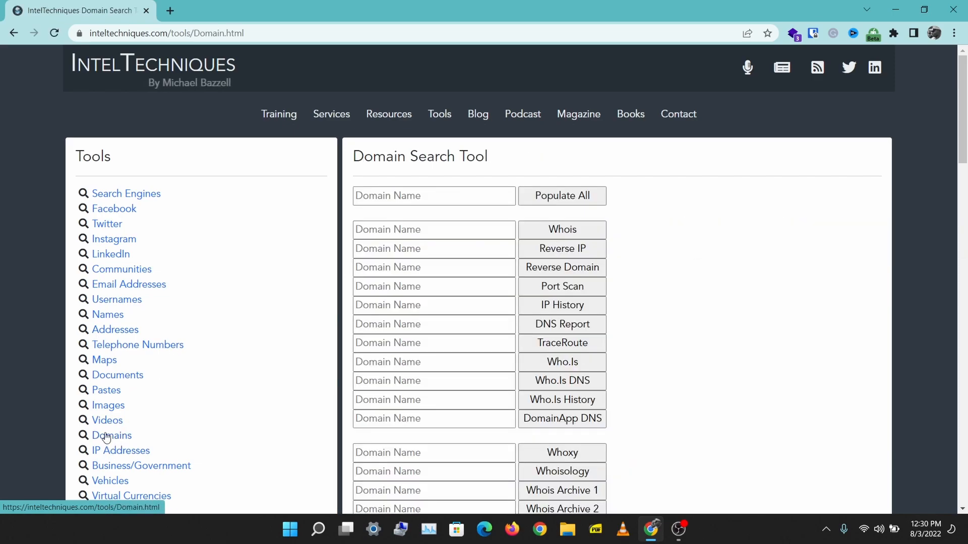
text(hailbytes.com)
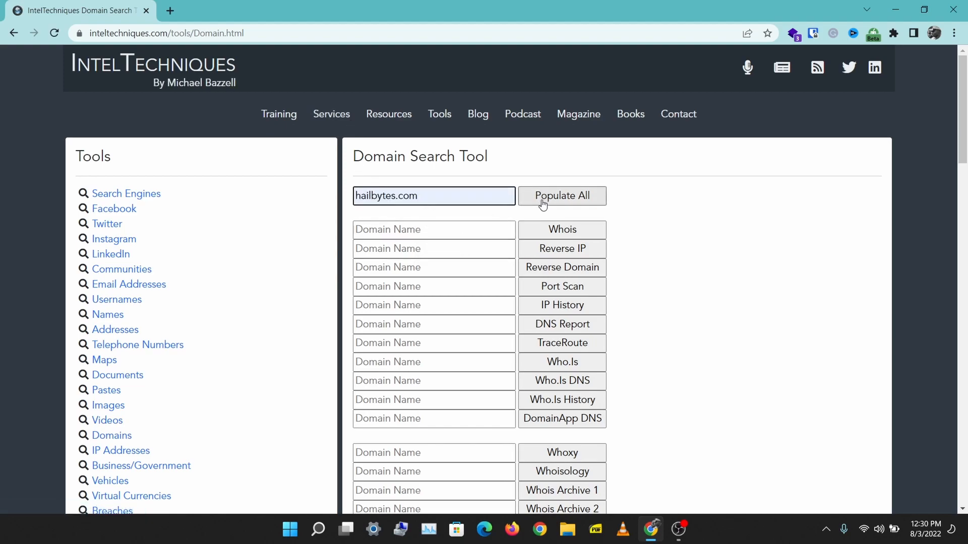
click(561, 195)
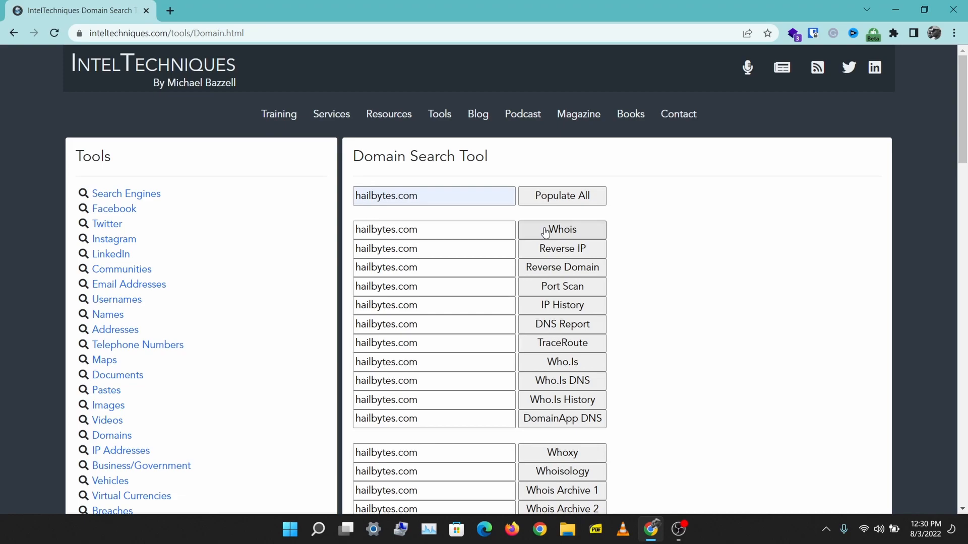
- Review the ViewDNS whois record for hailbytes.com, then close it
click(560, 230)
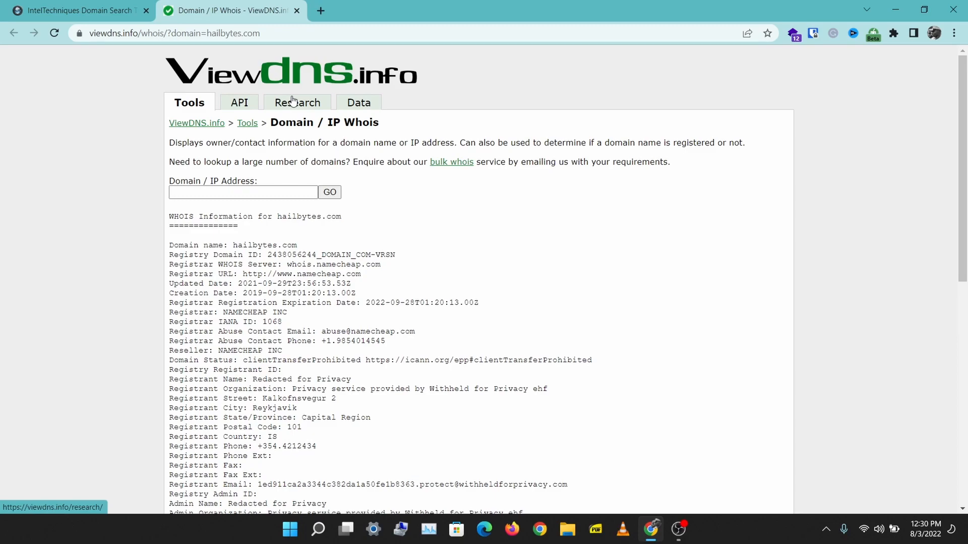
scroll(down, 3)
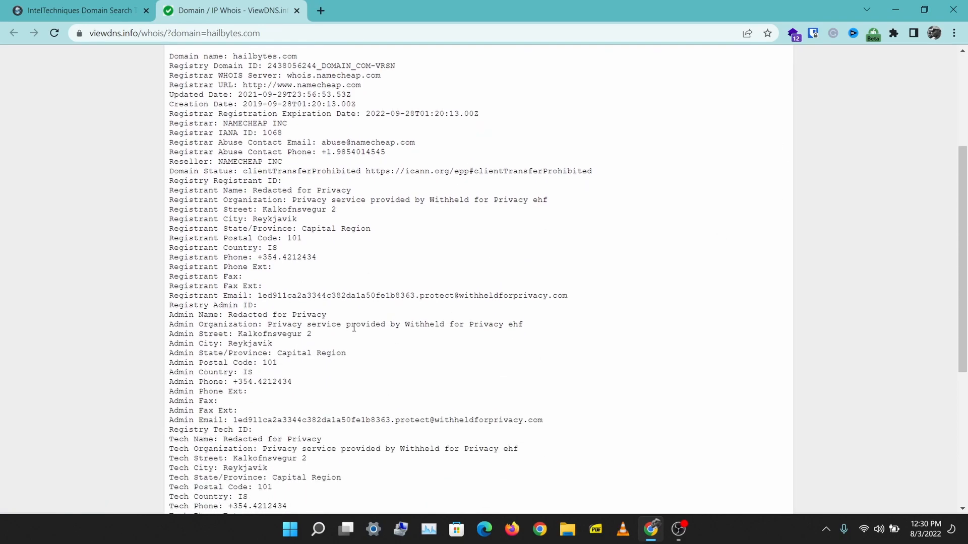
click(74, 10)
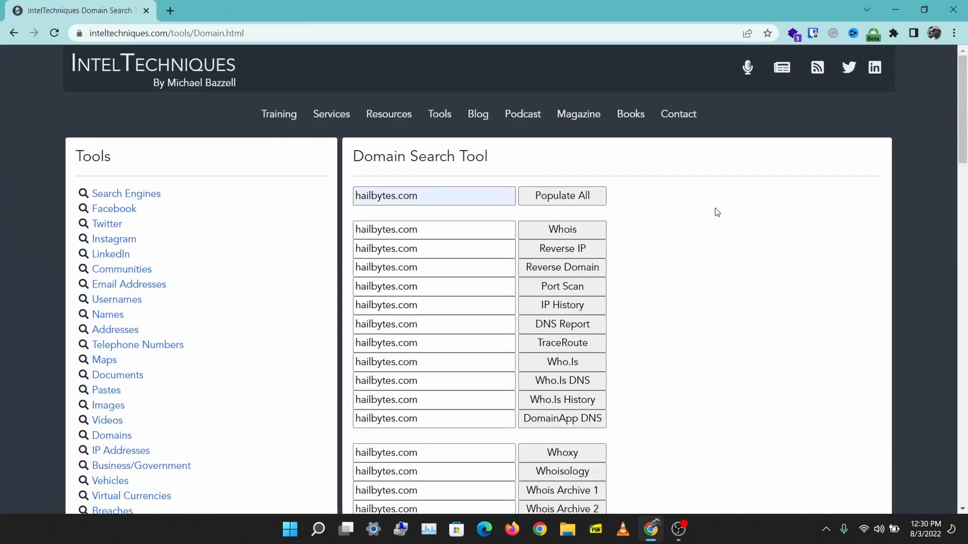
- Run a port scan on hailbytes.com and bring up the ViewDNS Port Scanner results
click(561, 229)
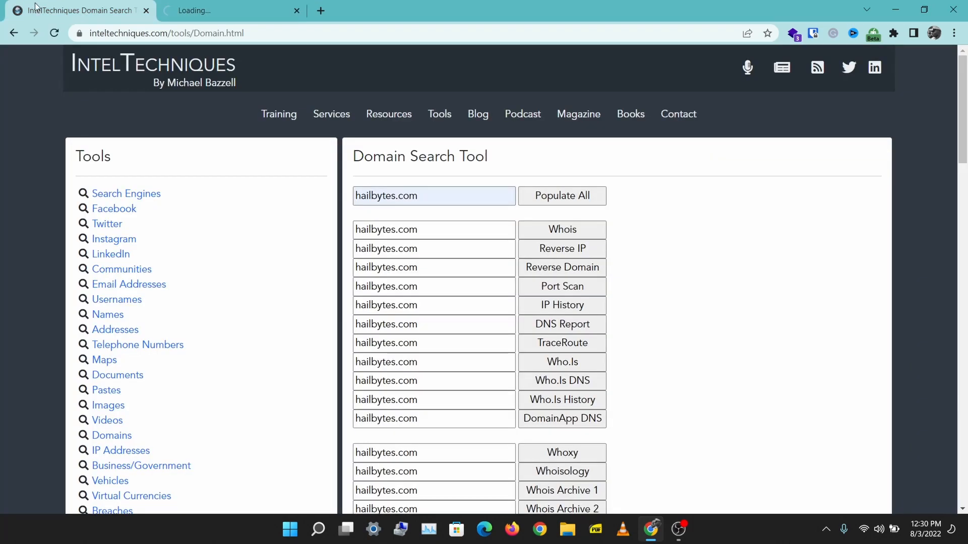
click(561, 286)
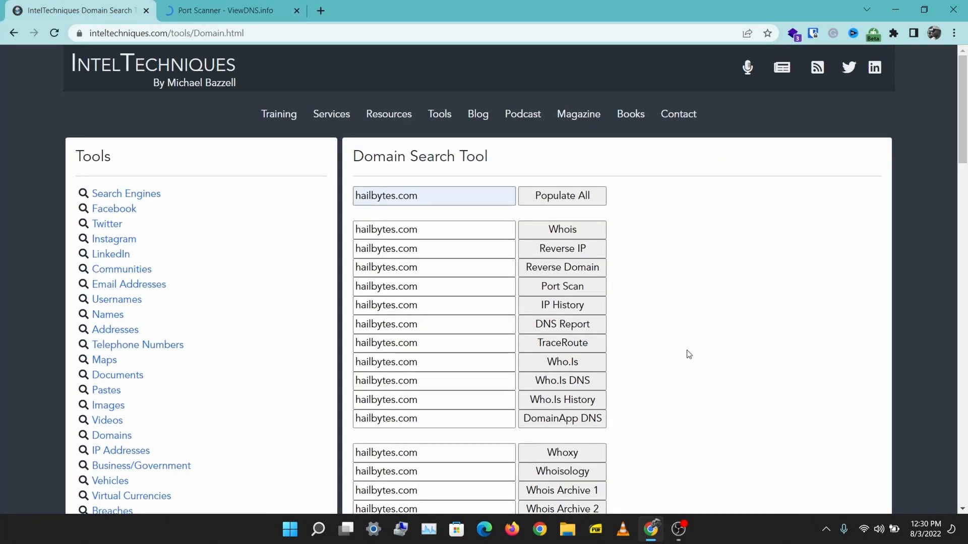
scroll(down, 3)
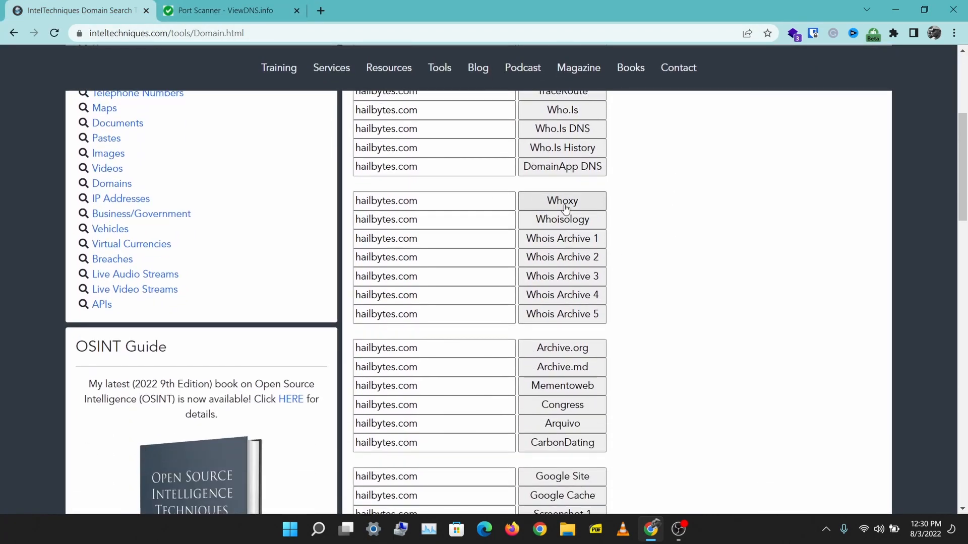
scroll(down, 3)
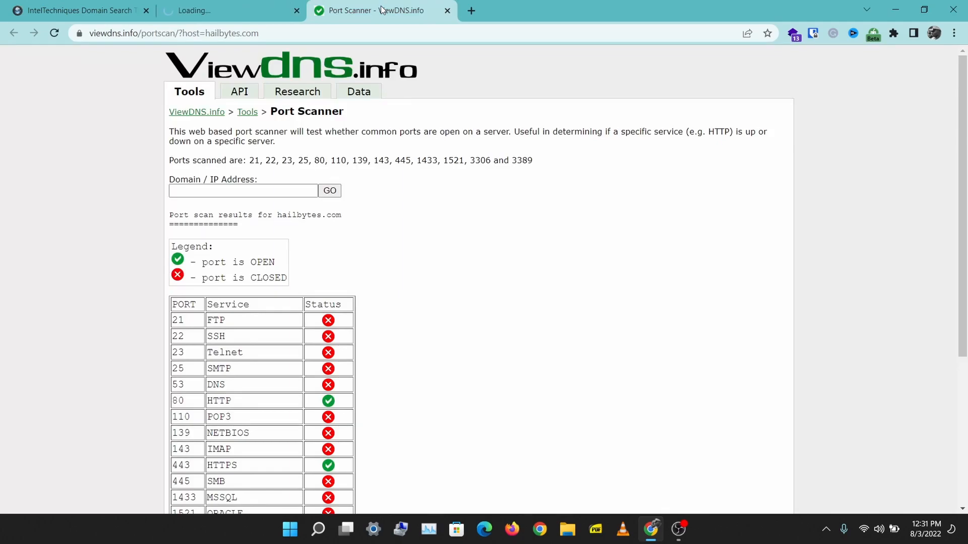
- Check the open ports for hailbytes.com, including HTTPS on 443, then close the scan results
scroll(down, 3)
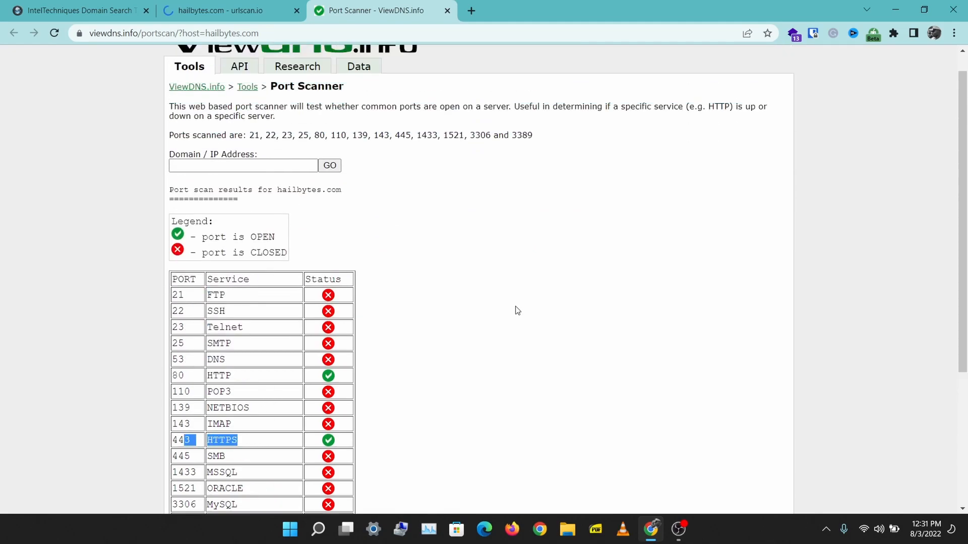
click(216, 10)
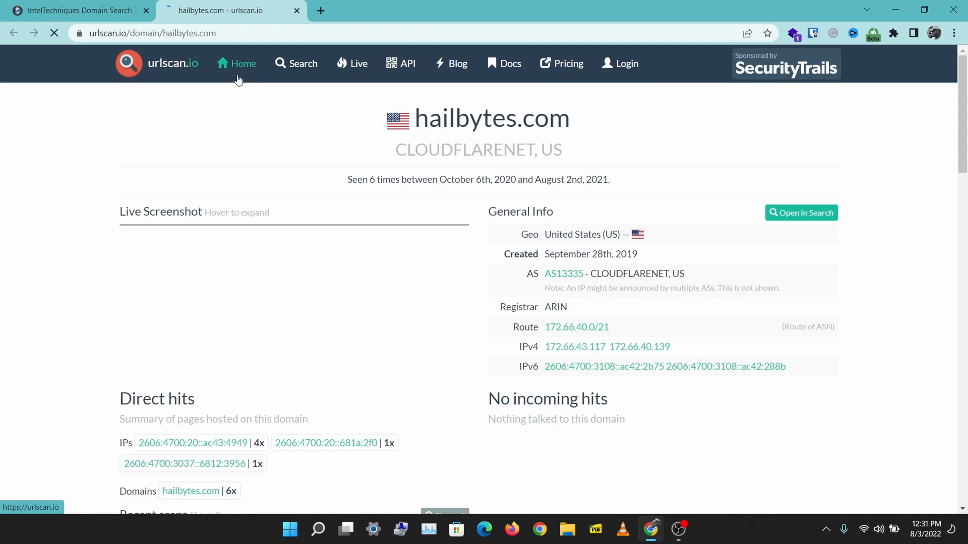
- View the urlscan.io live screenshot and general info for hailbytes.com
click(242, 63)
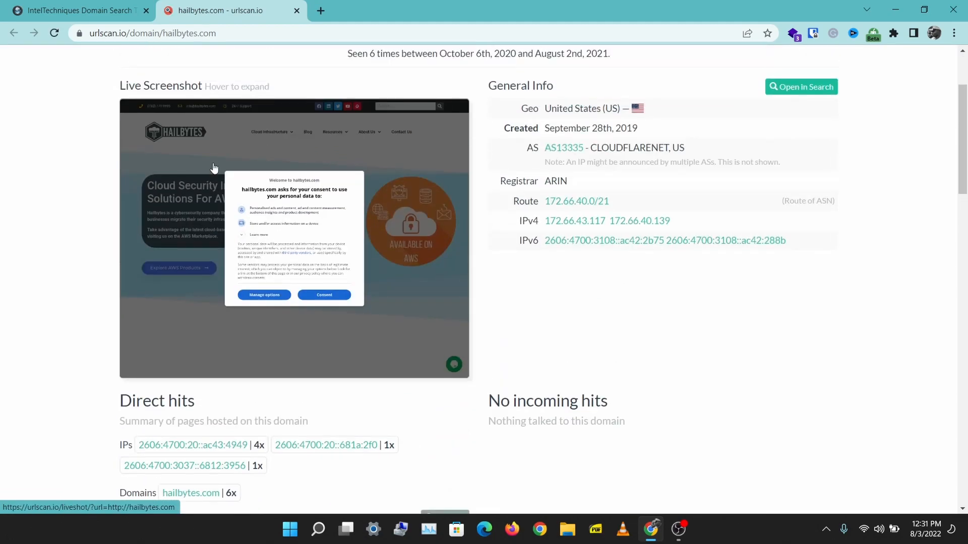
mouse_move(327, 205)
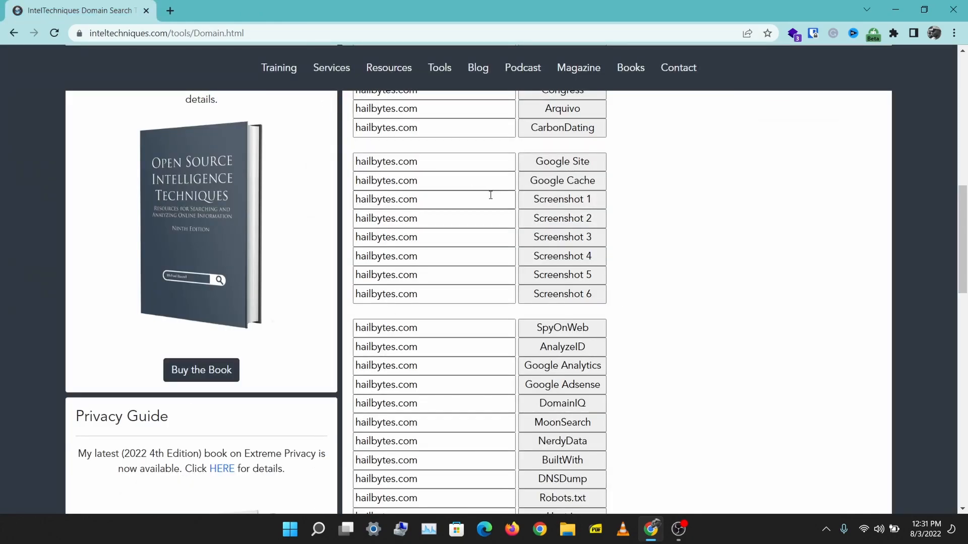
- Run a Google PDF search for hailbytes and bring up options for the first result
scroll(up, 3)
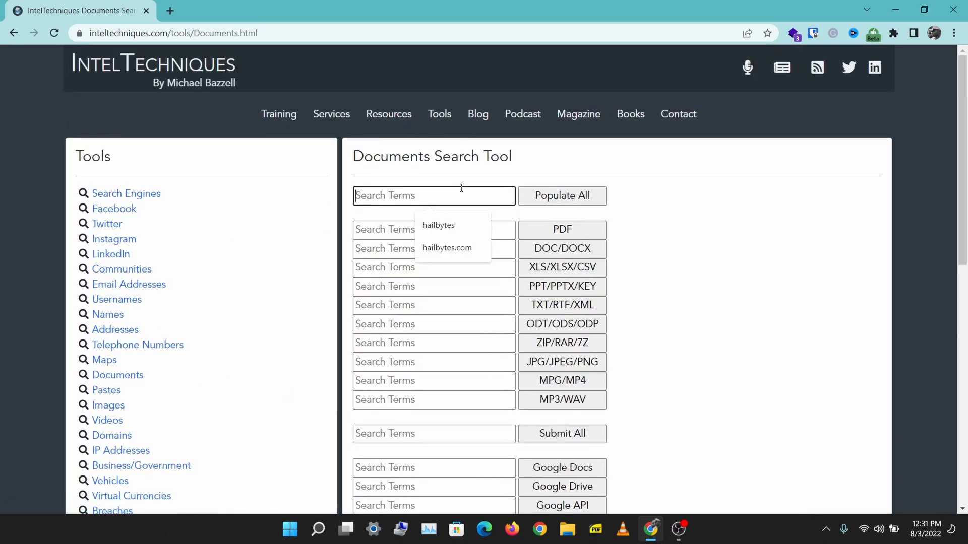
click(438, 225)
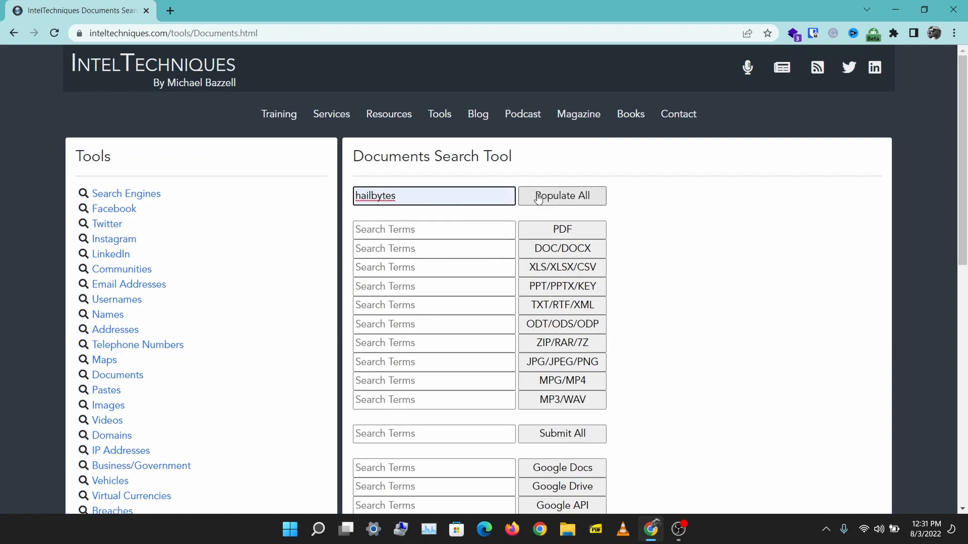
right_click(195, 184)
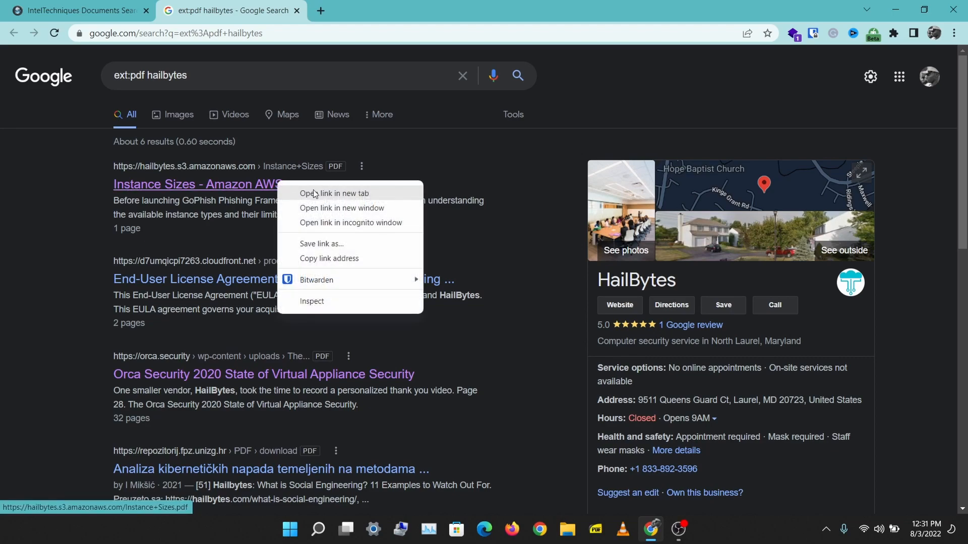
- View the Instance Sizes PDF, rerun the PDF search for hailbytes.com, then close both result tabs
click(333, 193)
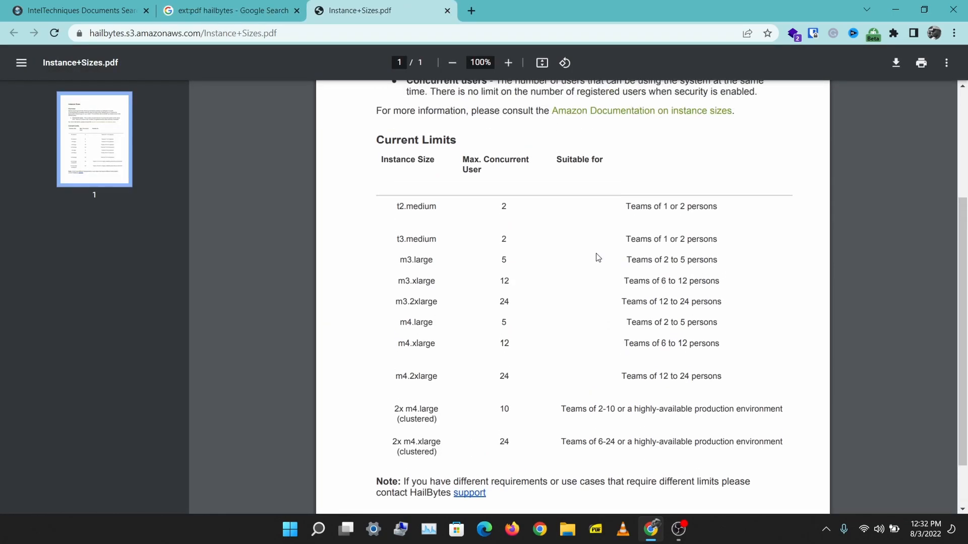
scroll(up, 3)
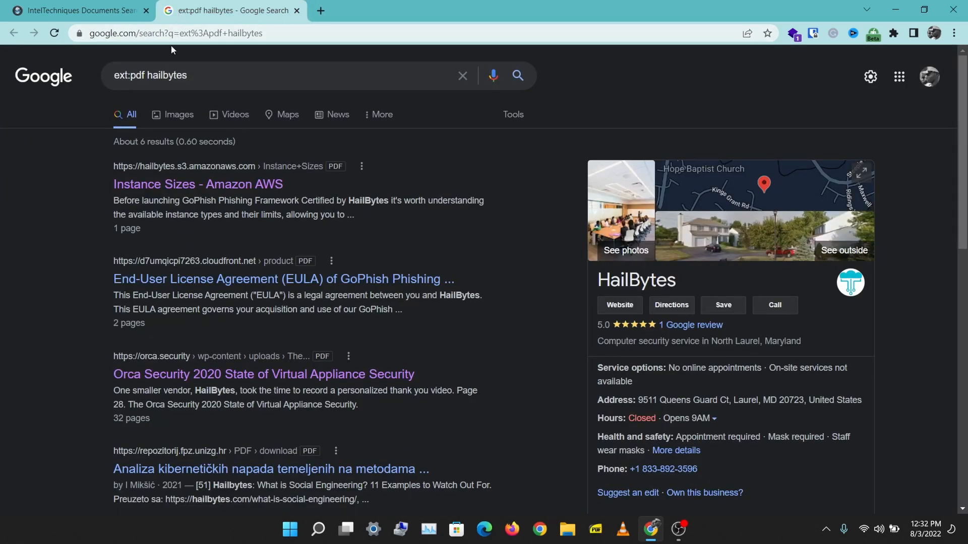
triple_click(150, 75)
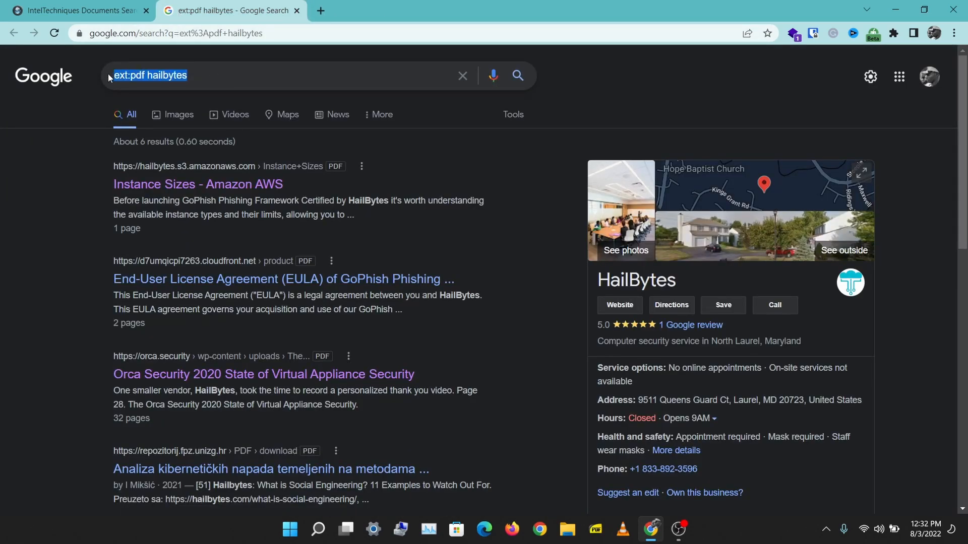
mouse_move(301, 64)
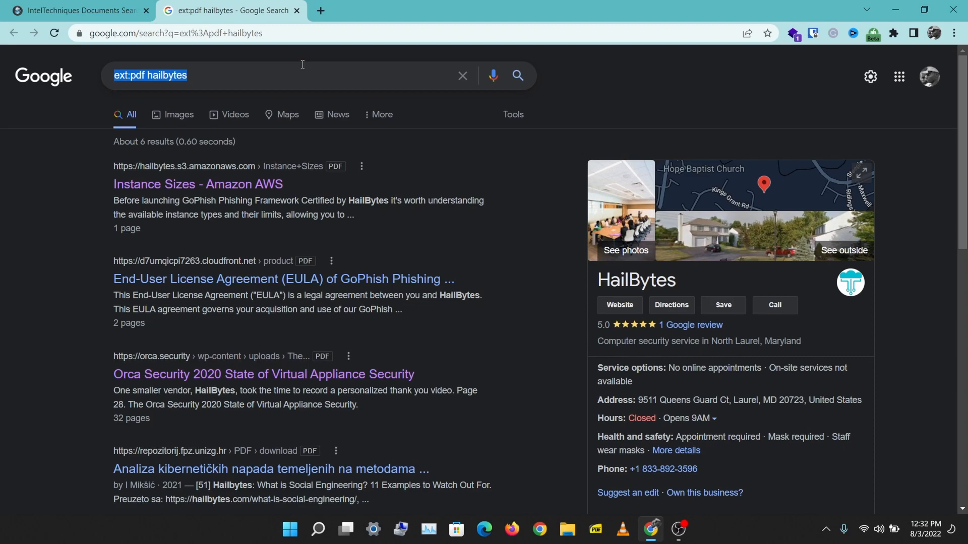
click(74, 11)
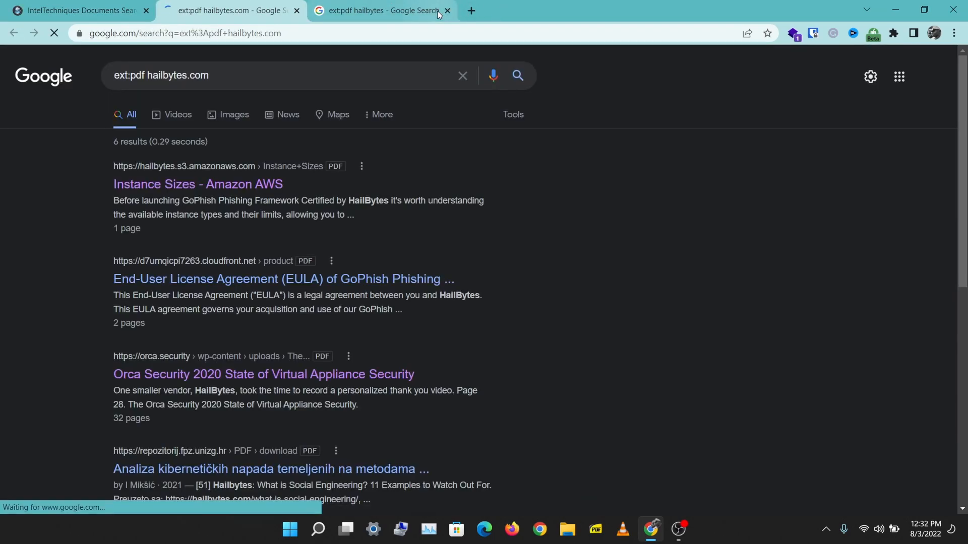
click(448, 10)
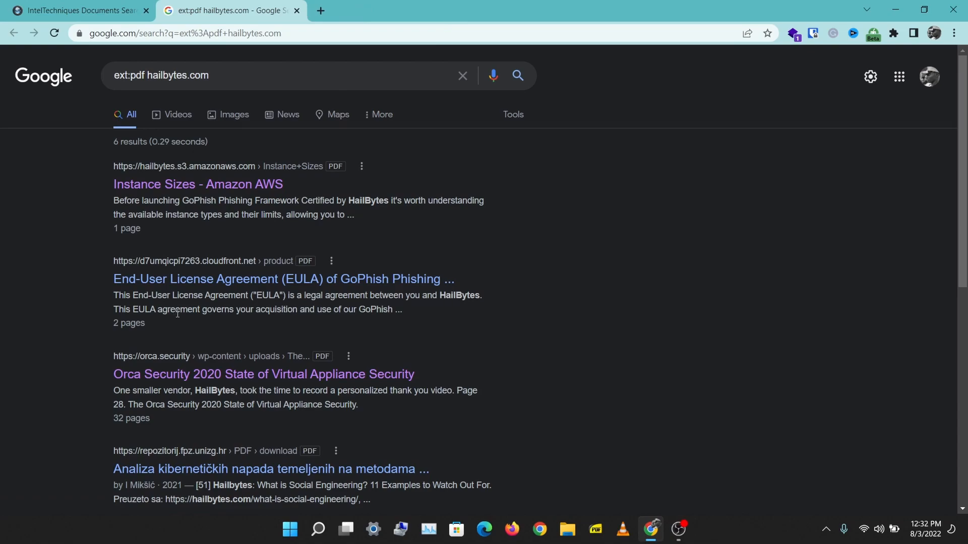
click(74, 11)
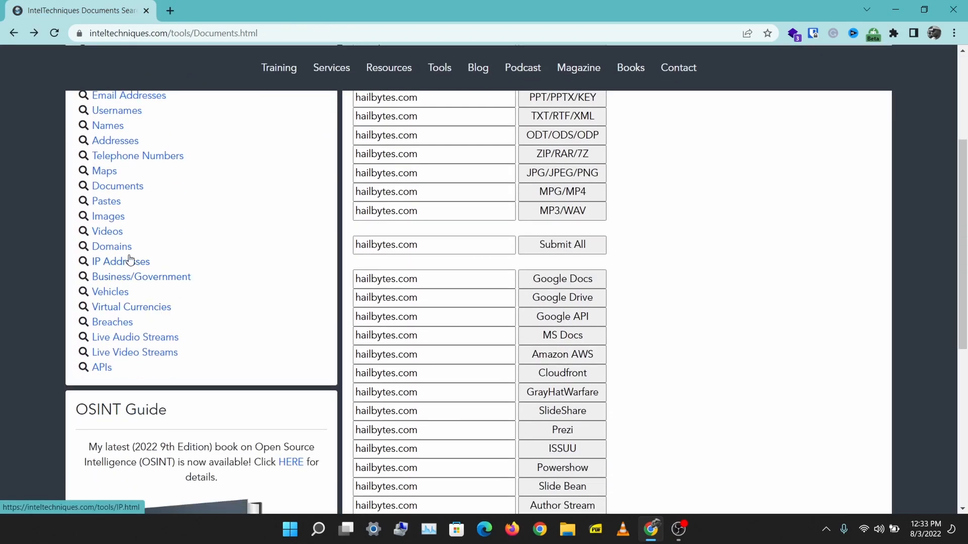
mouse_move(129, 96)
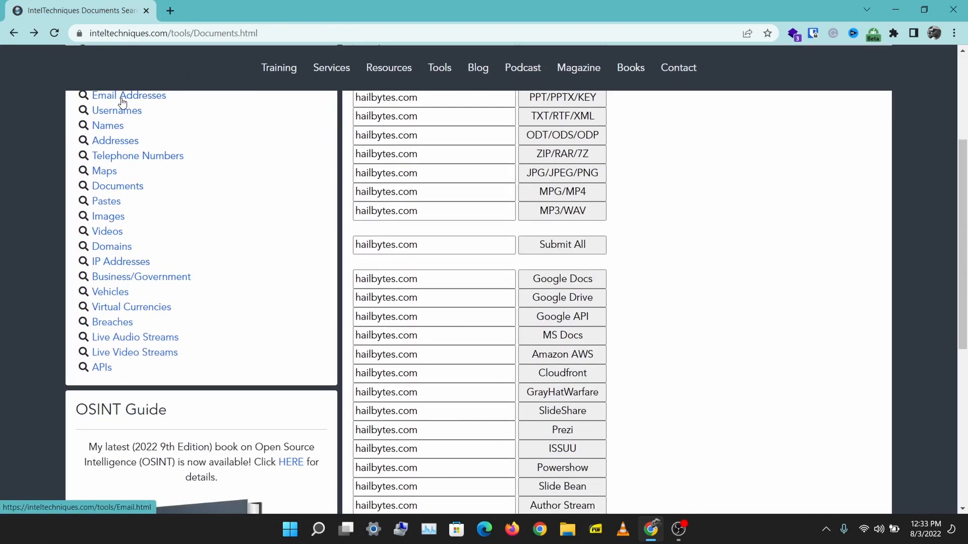
click(127, 95)
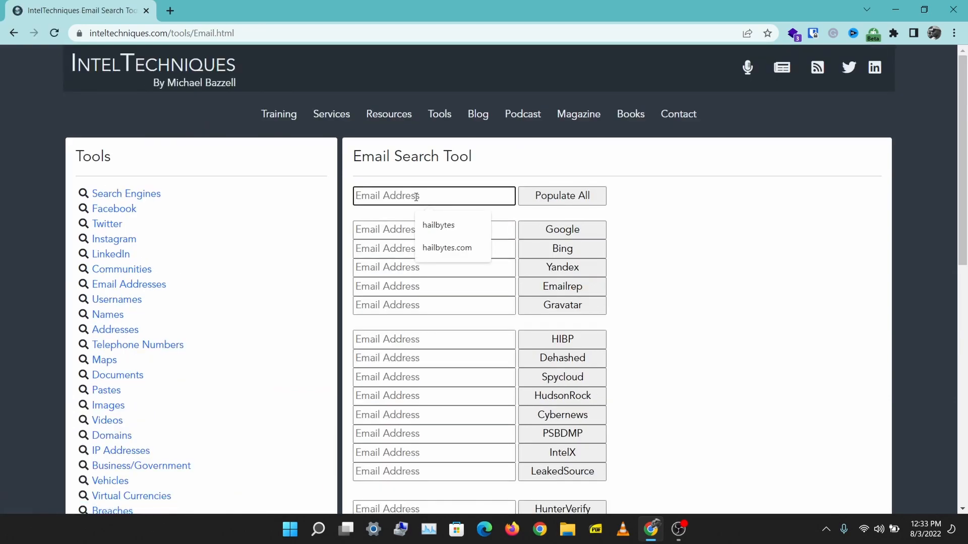
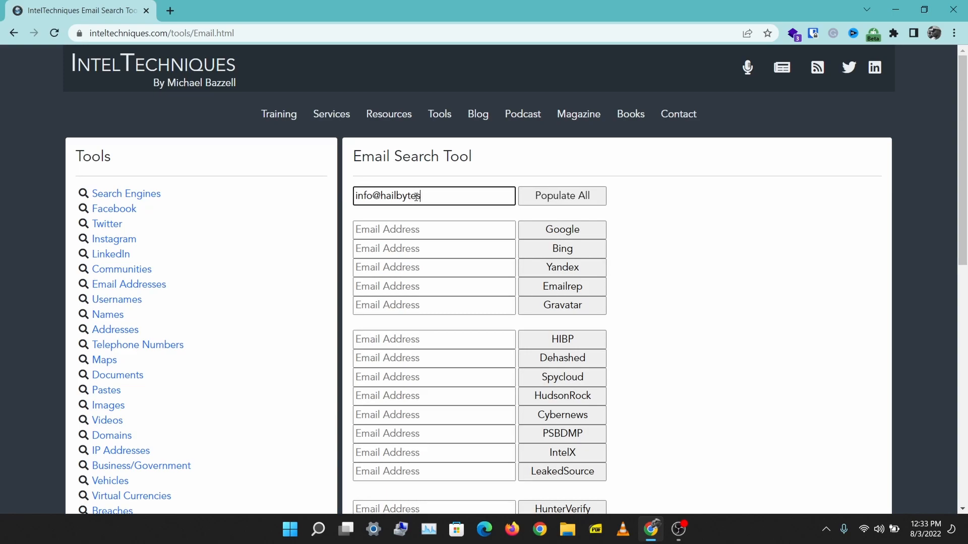
click(561, 195)
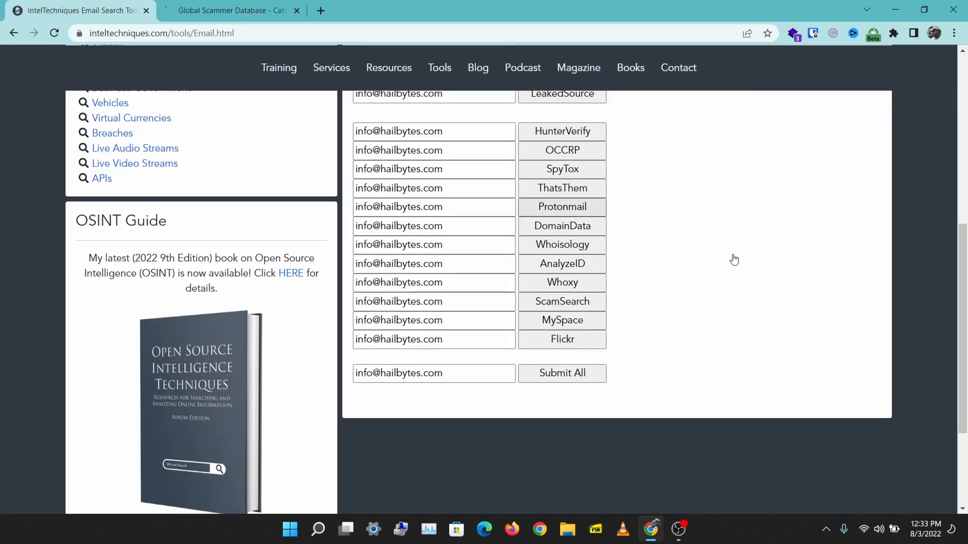
scroll(up, 3)
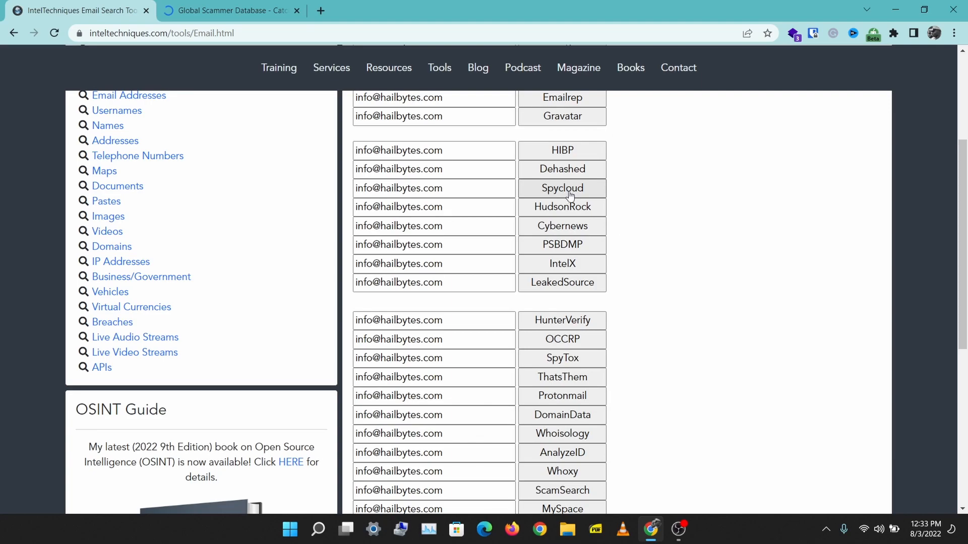
click(562, 150)
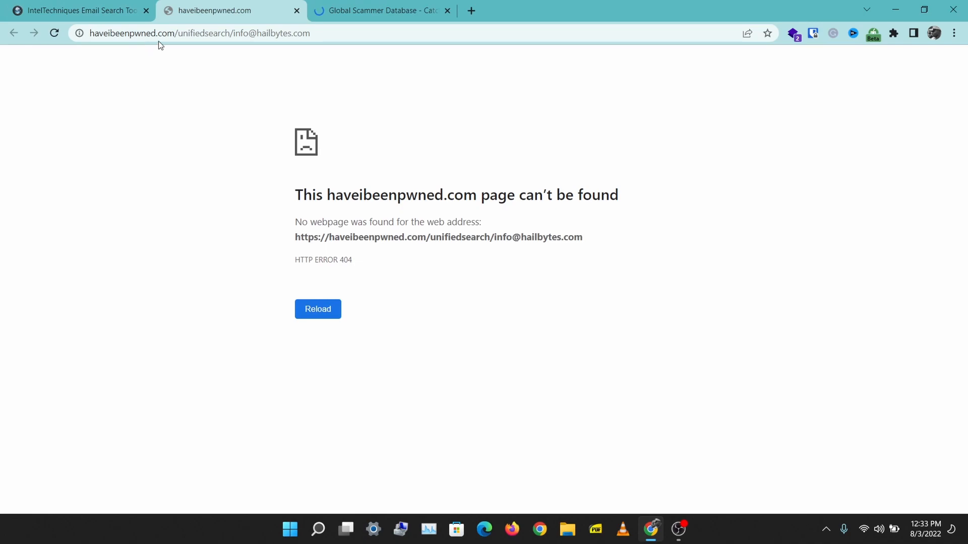
click(198, 33)
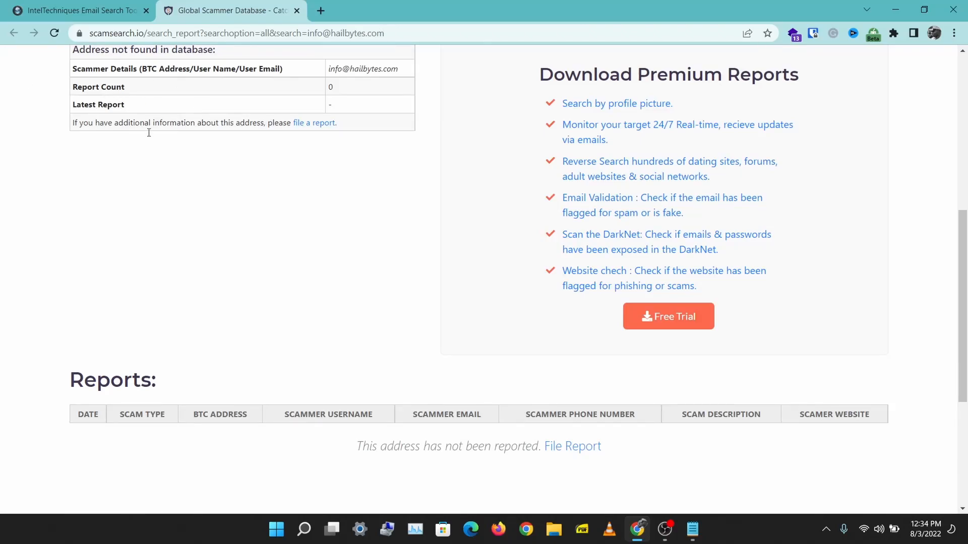
mouse_move(302, 9)
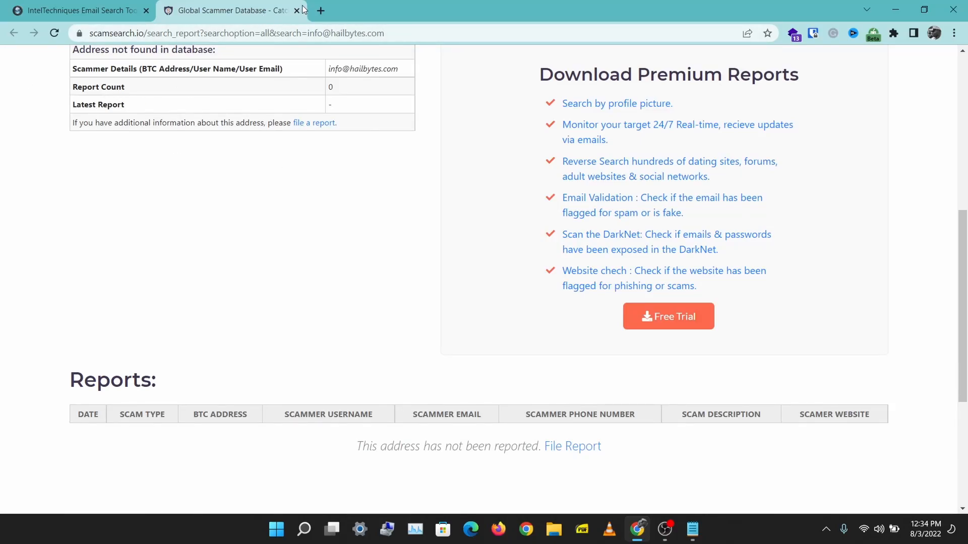
click(74, 11)
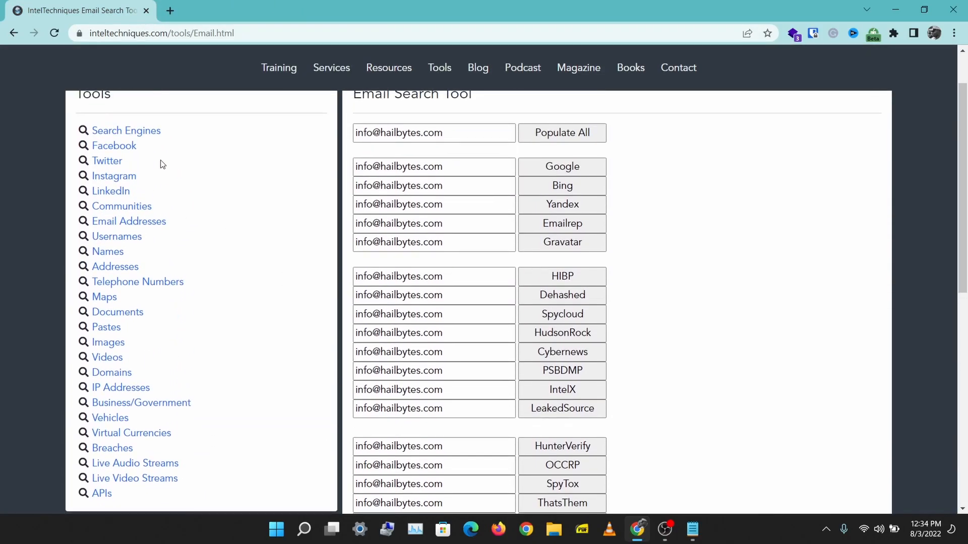
mouse_move(111, 153)
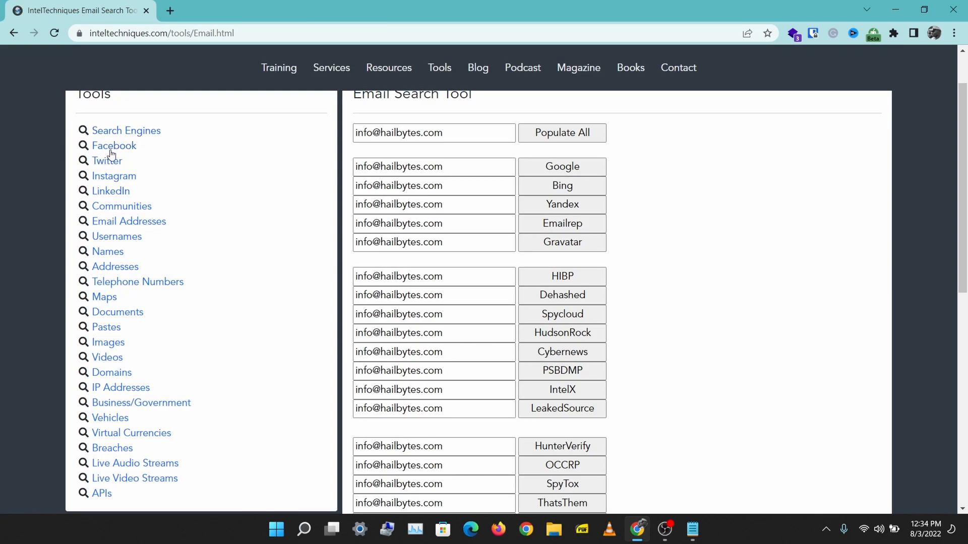
mouse_move(114, 182)
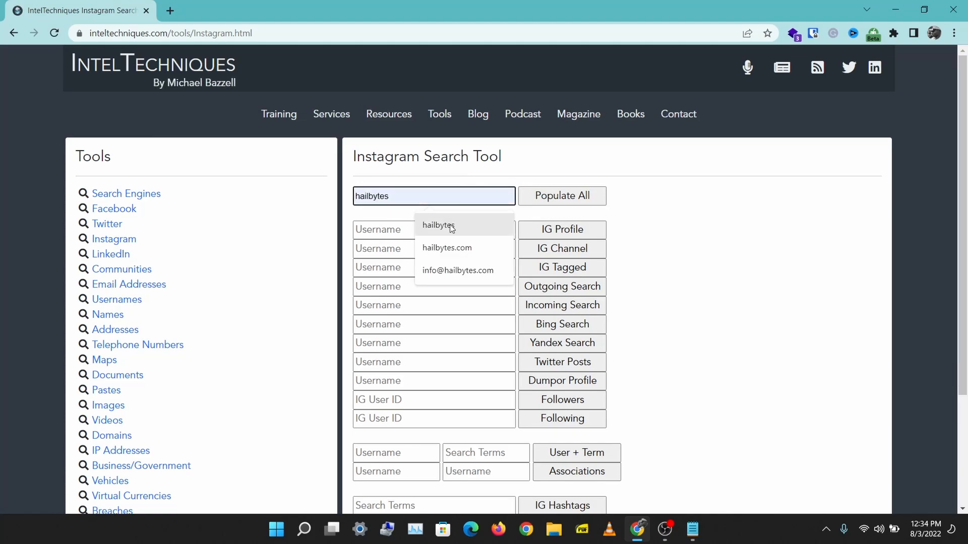
click(561, 196)
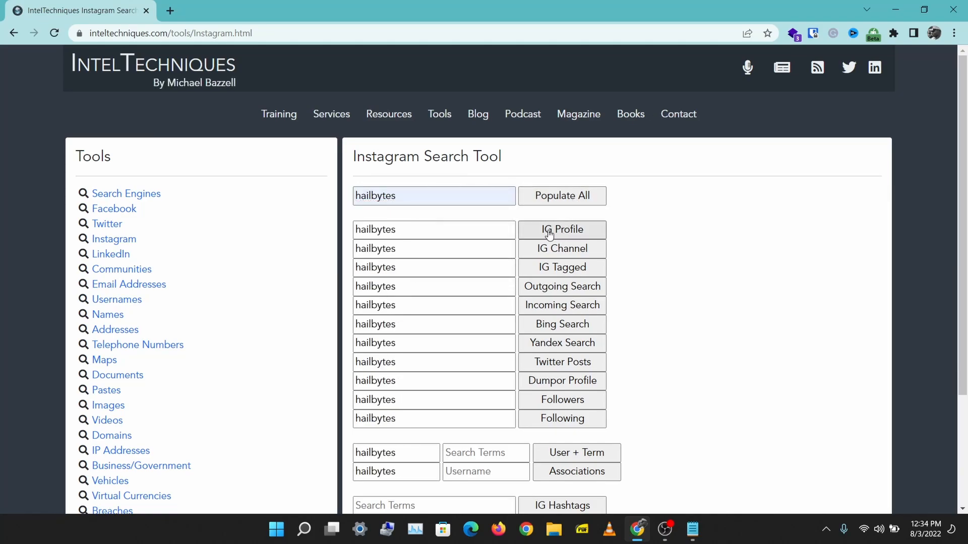
click(561, 229)
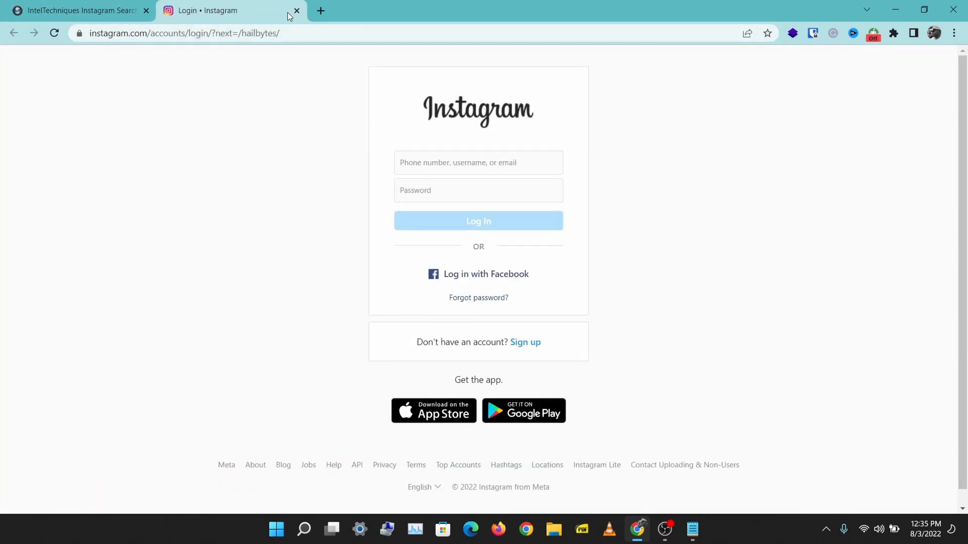
mouse_move(295, 12)
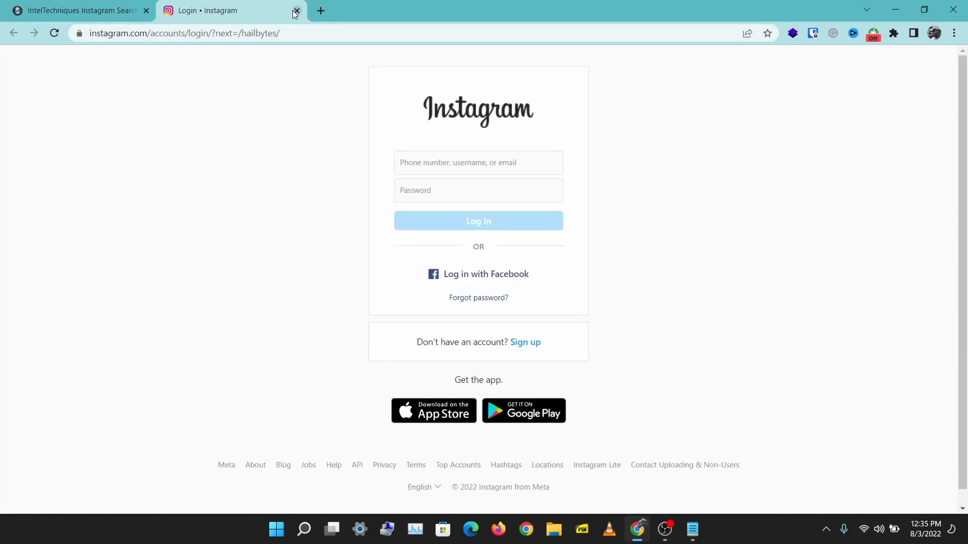
click(296, 11)
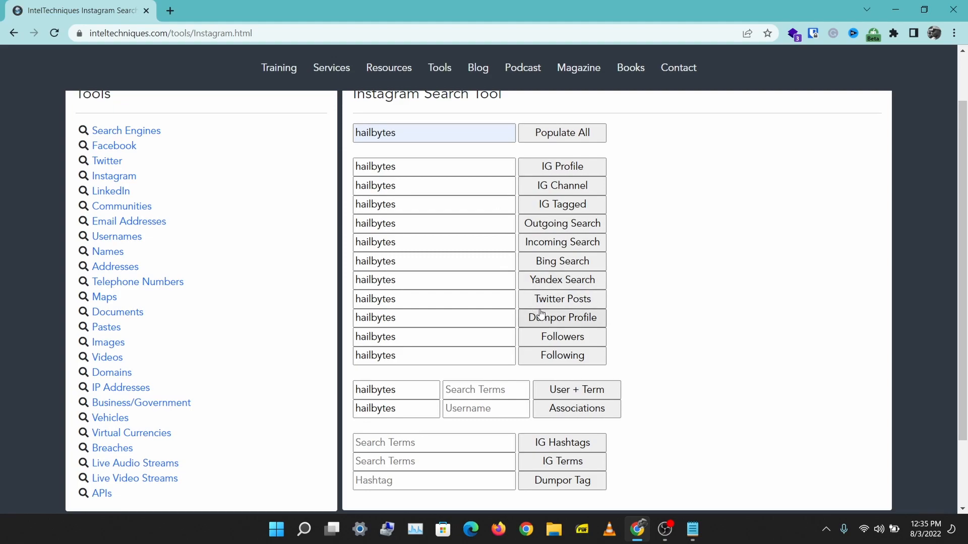
click(561, 318)
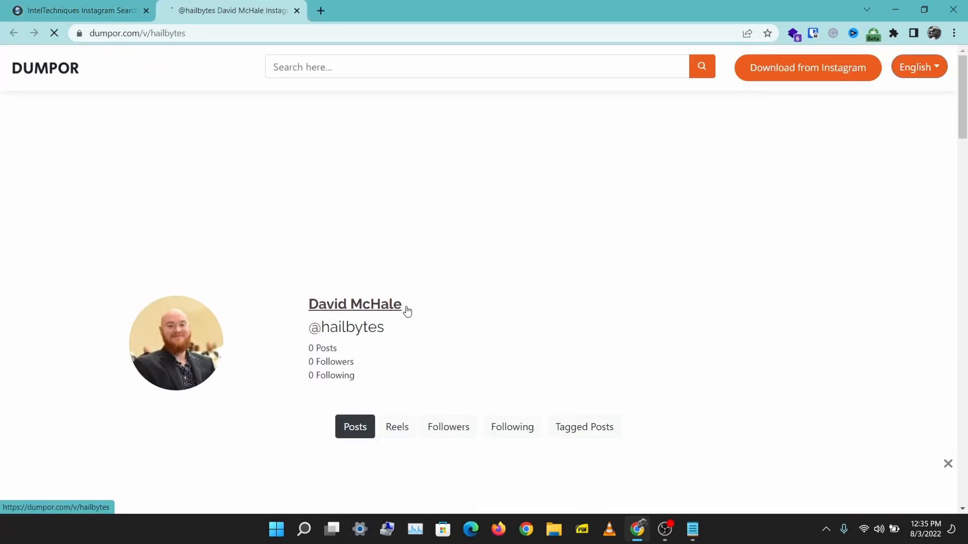
scroll(down, 3)
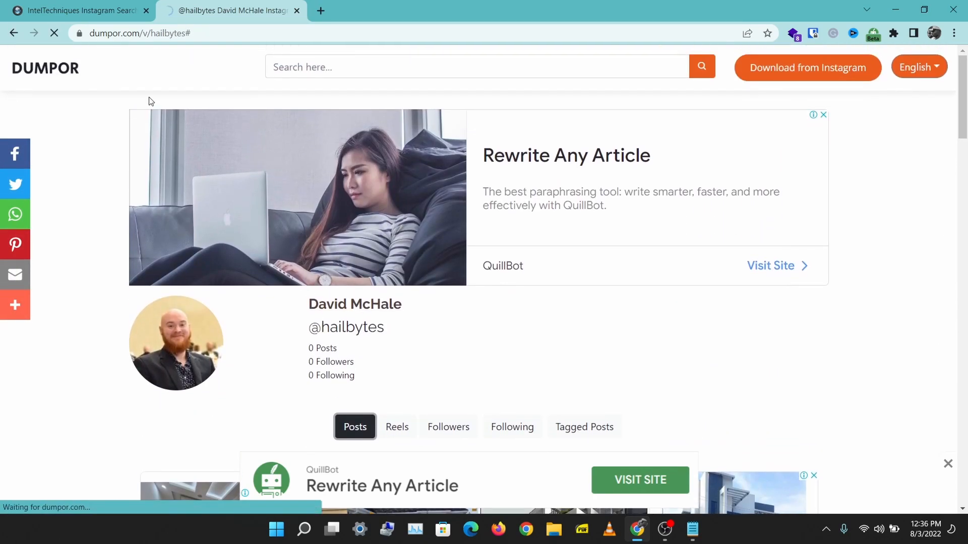
click(396, 427)
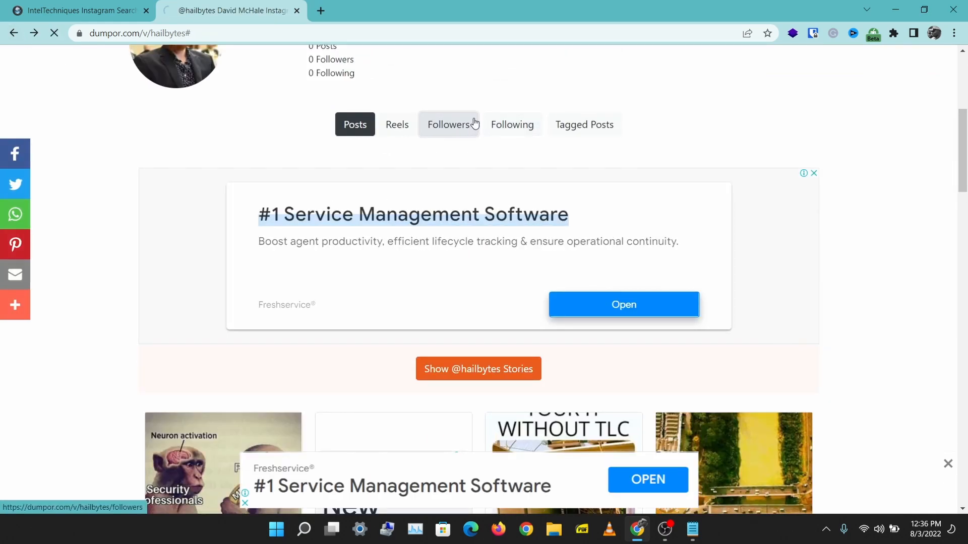
scroll(down, 3)
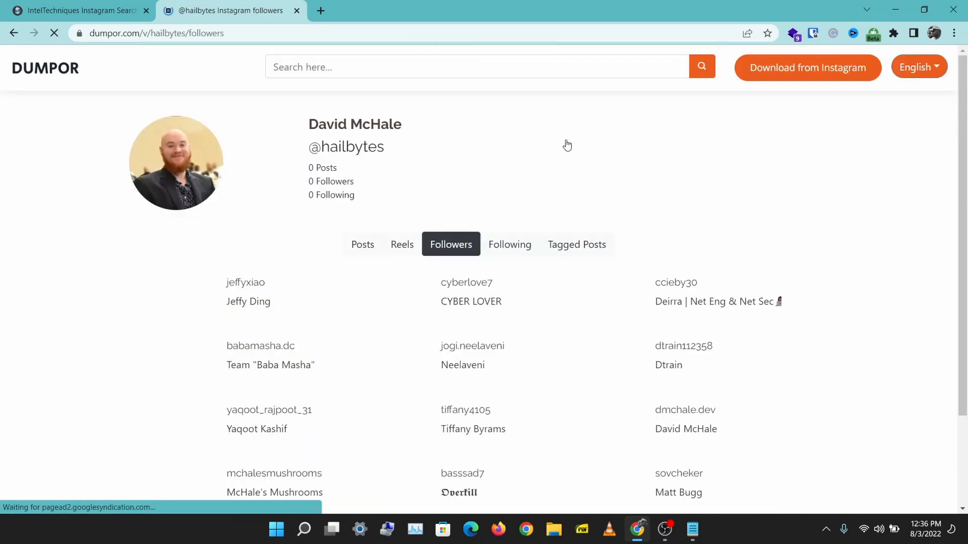
click(77, 10)
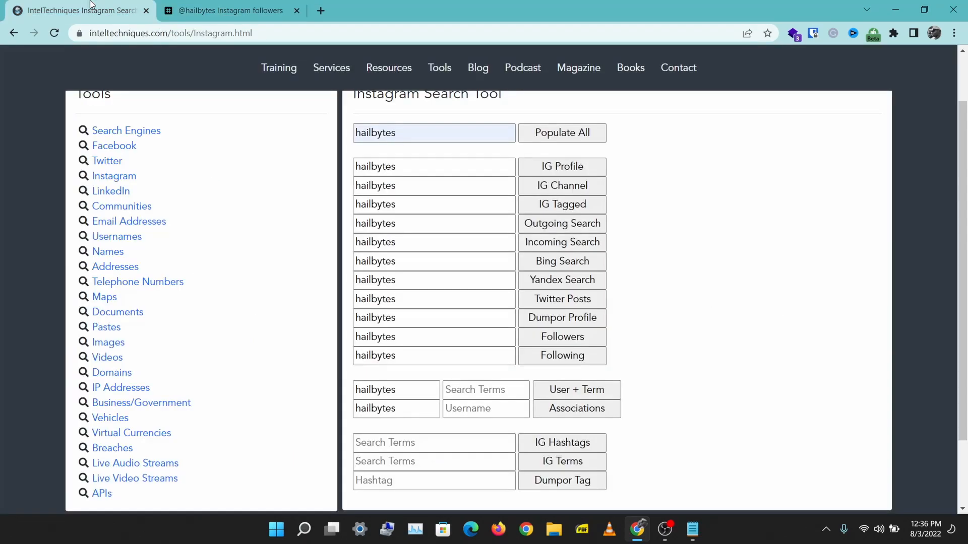
mouse_move(158, 237)
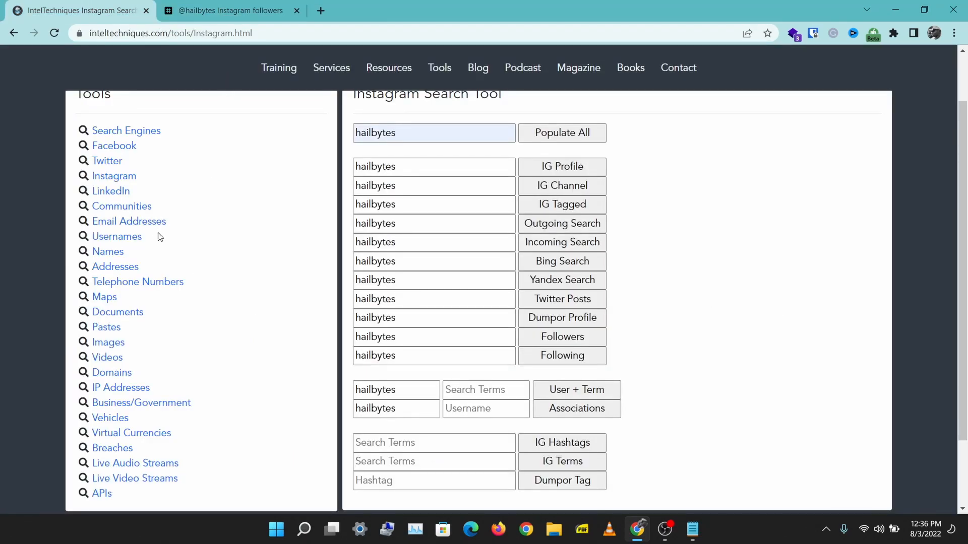
- Browse the Communities tool's Reddit, 4Chan, Meetup and eBay lookup sections
click(122, 206)
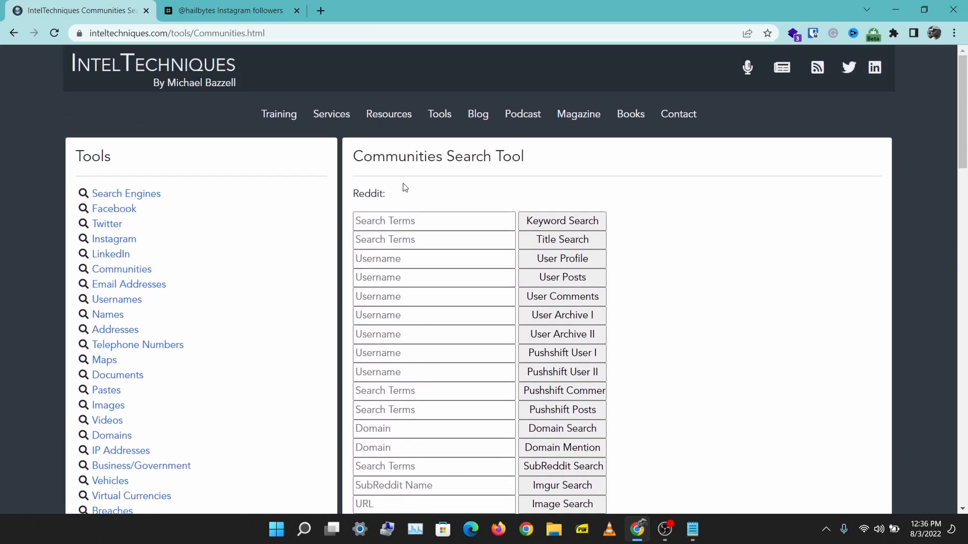
scroll(down, 3)
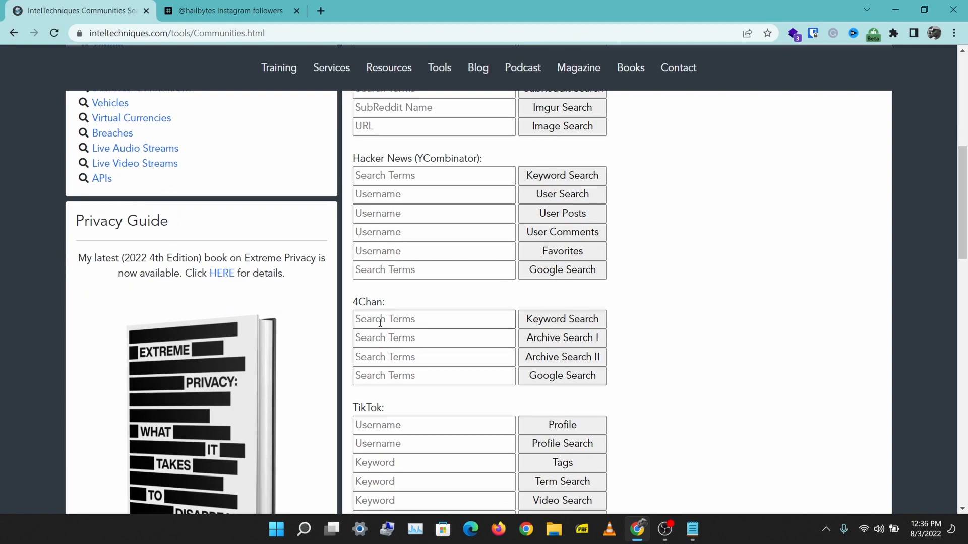
scroll(down, 3)
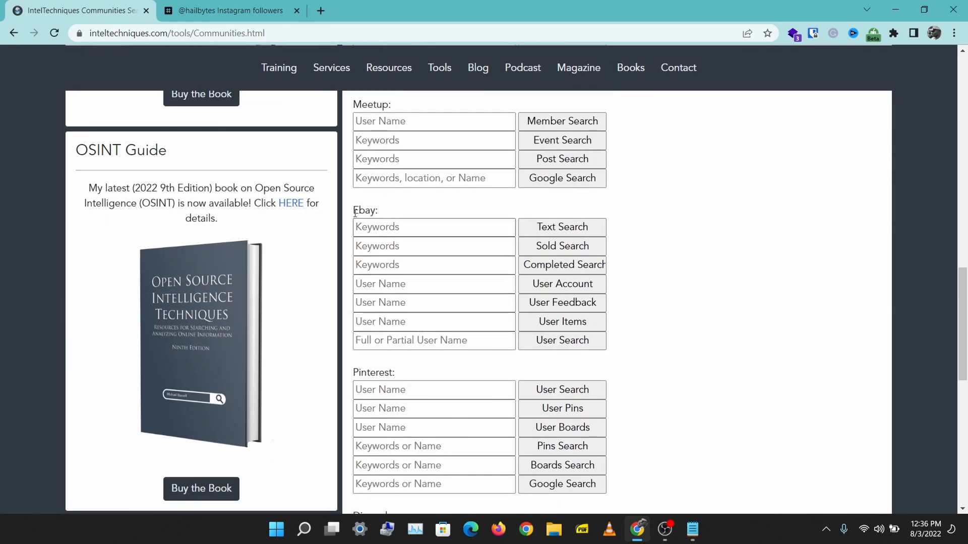
scroll(down, 3)
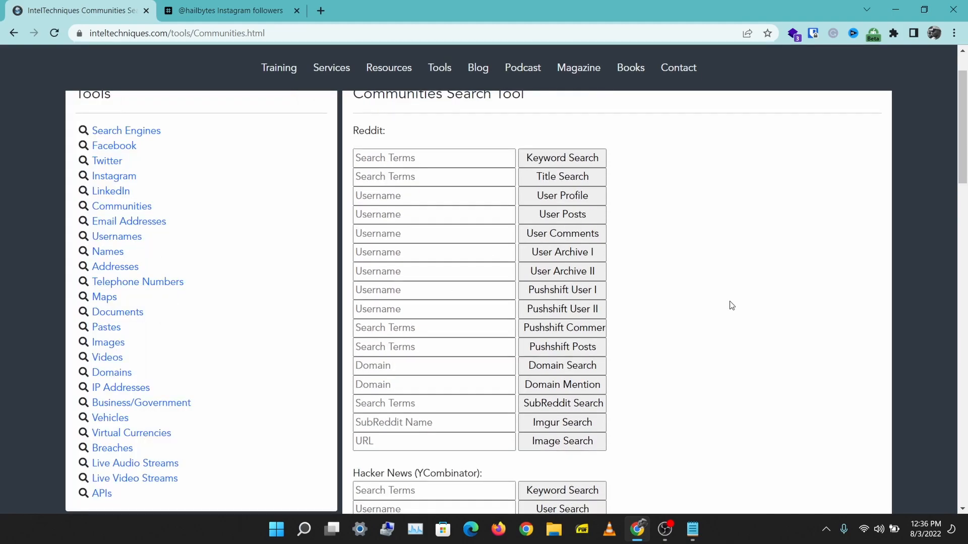
mouse_move(250, 248)
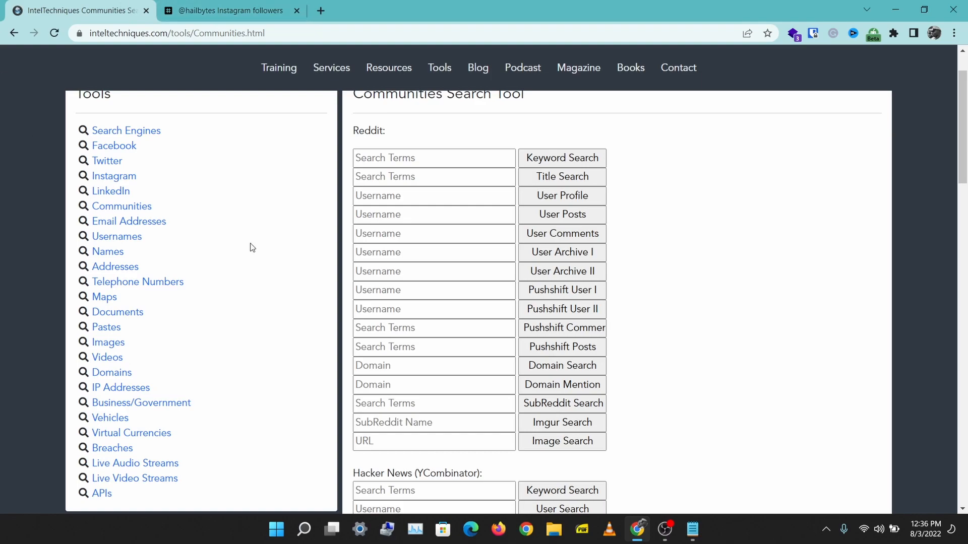
mouse_move(160, 257)
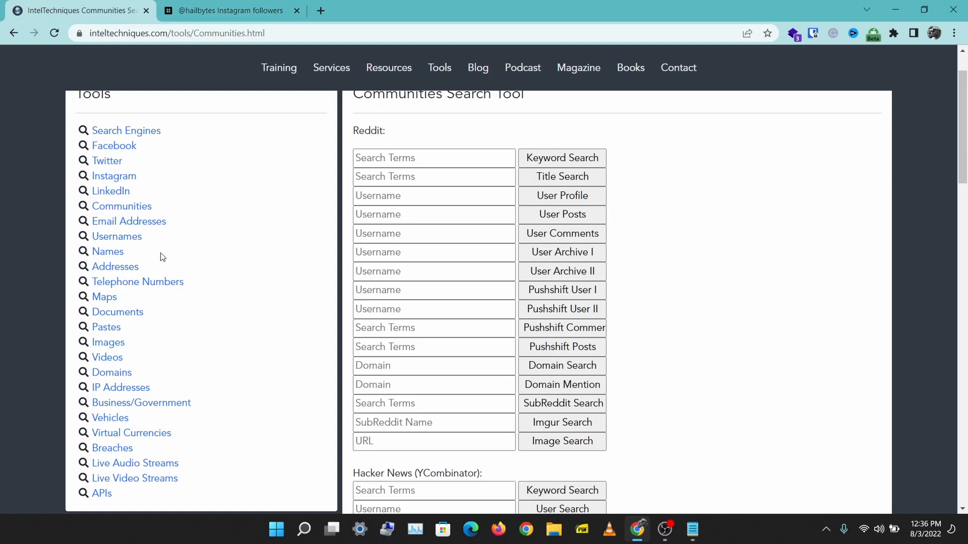
mouse_move(159, 197)
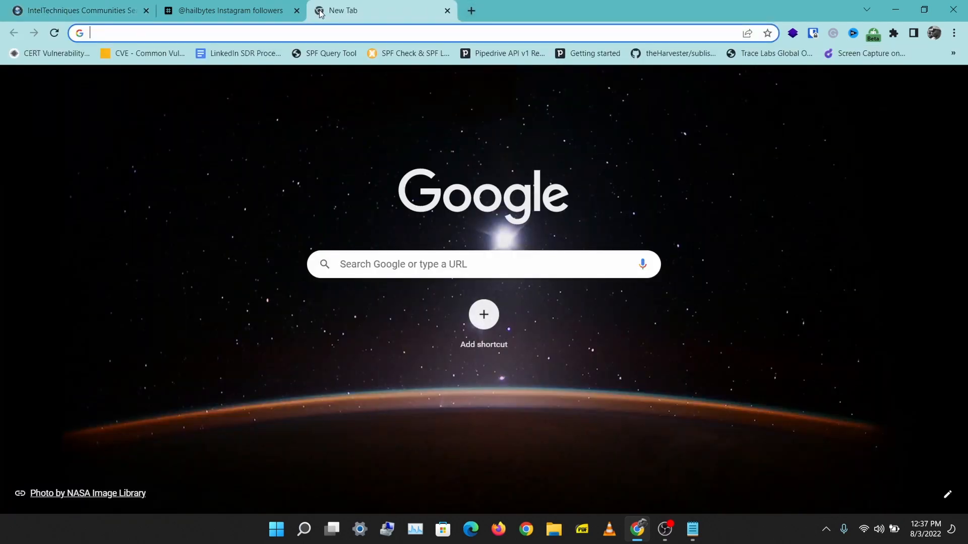
- Search Google for 'osint framework' and open the osintframework.com site
text(osint framework)
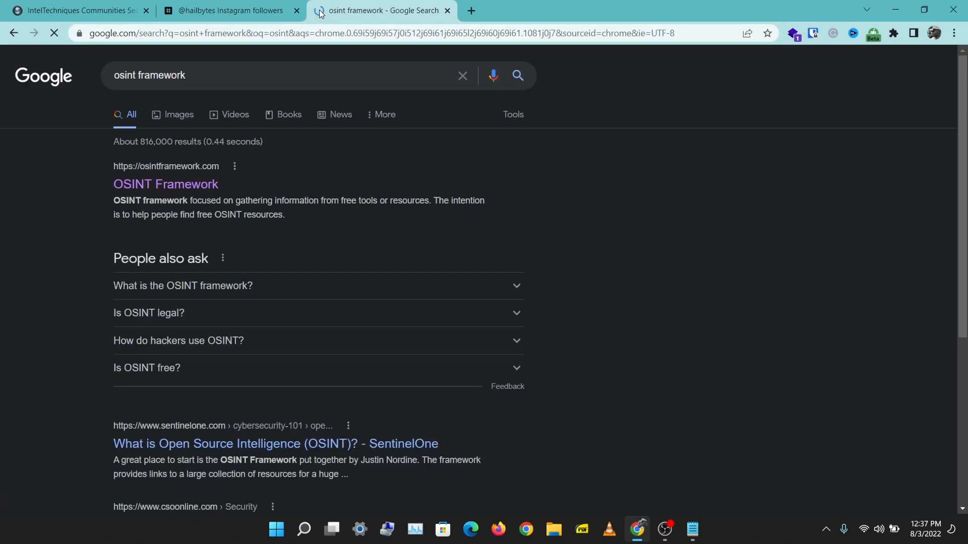
click(165, 184)
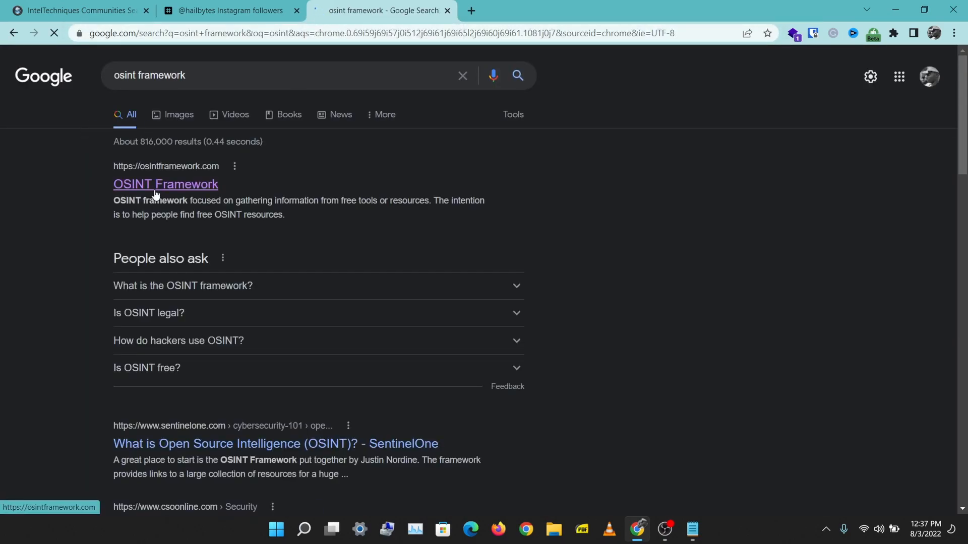
click(165, 184)
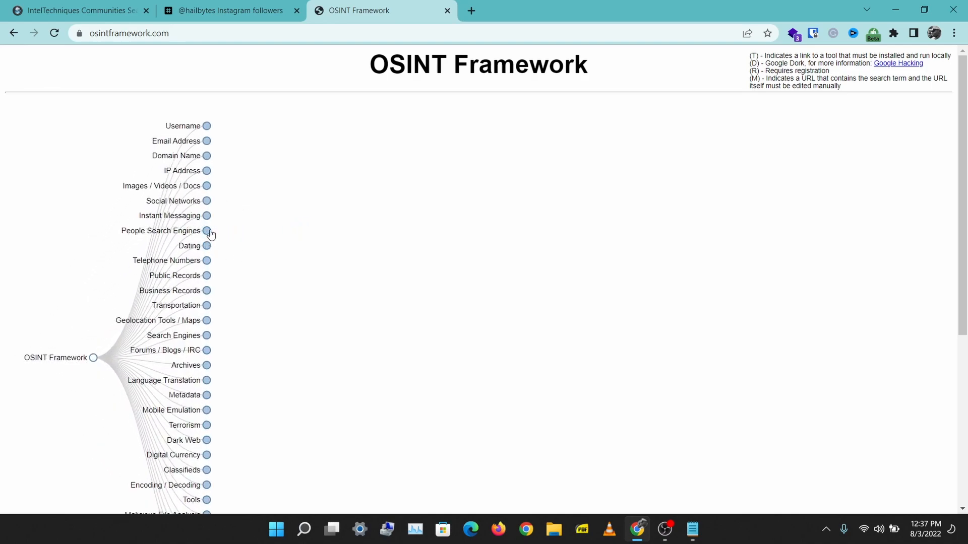
- Expand People Search Engines > General People Search, then return to the Communities tool
click(206, 230)
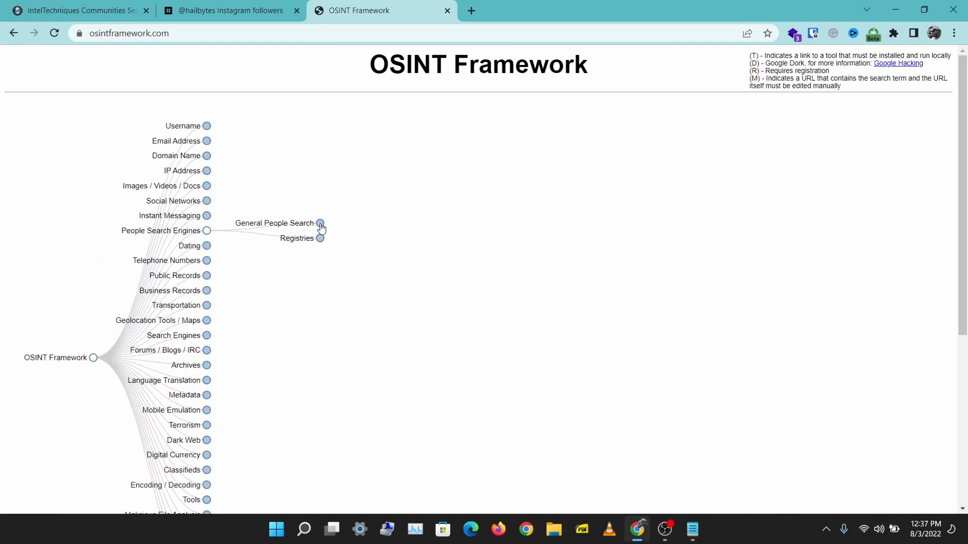
click(321, 223)
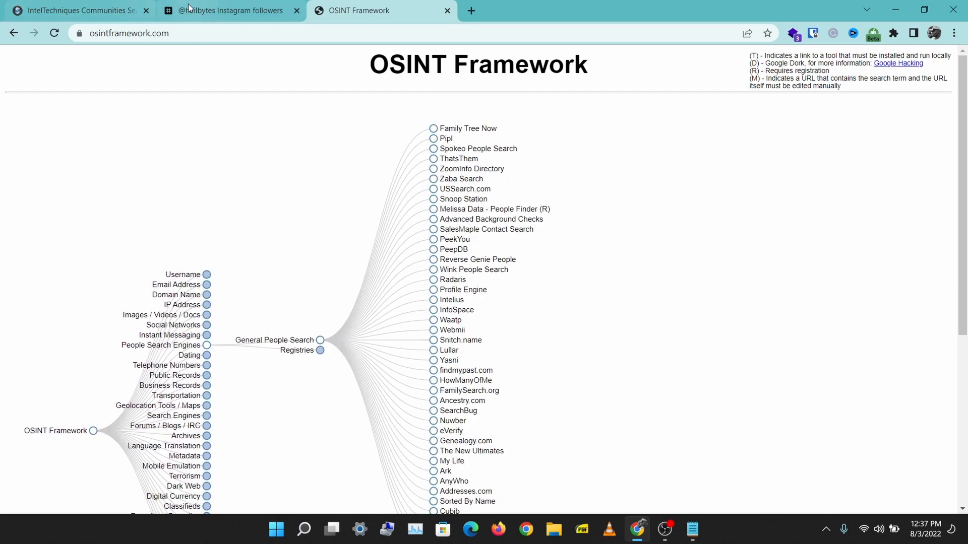
click(74, 10)
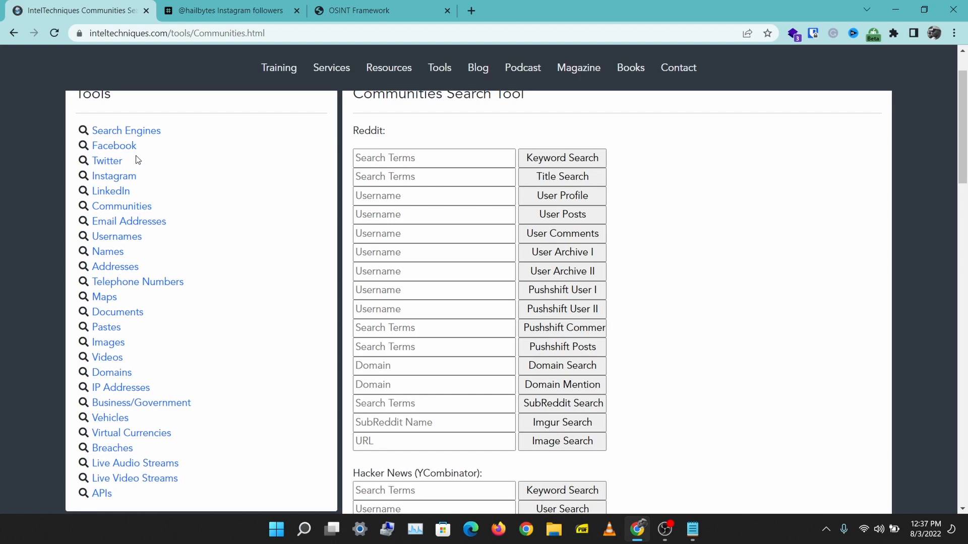
mouse_move(3, 34)
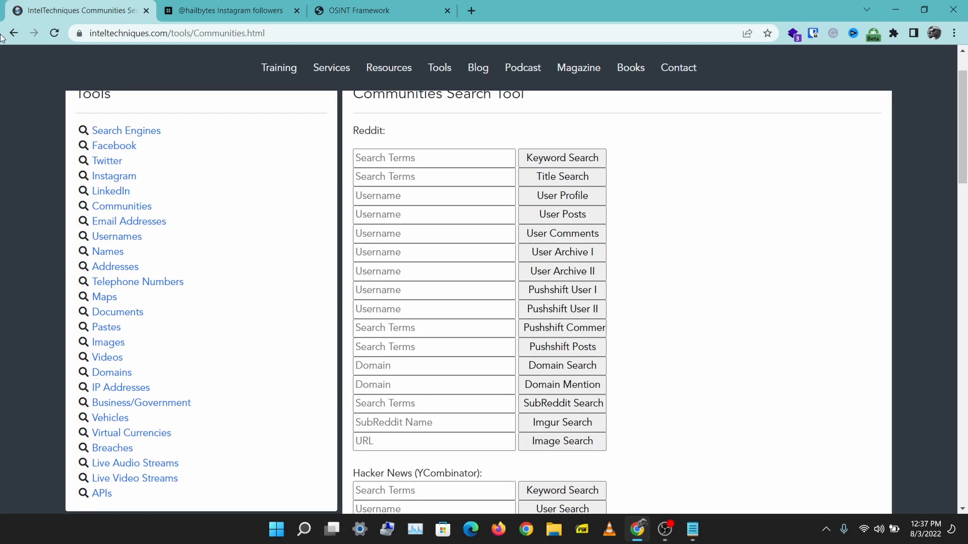